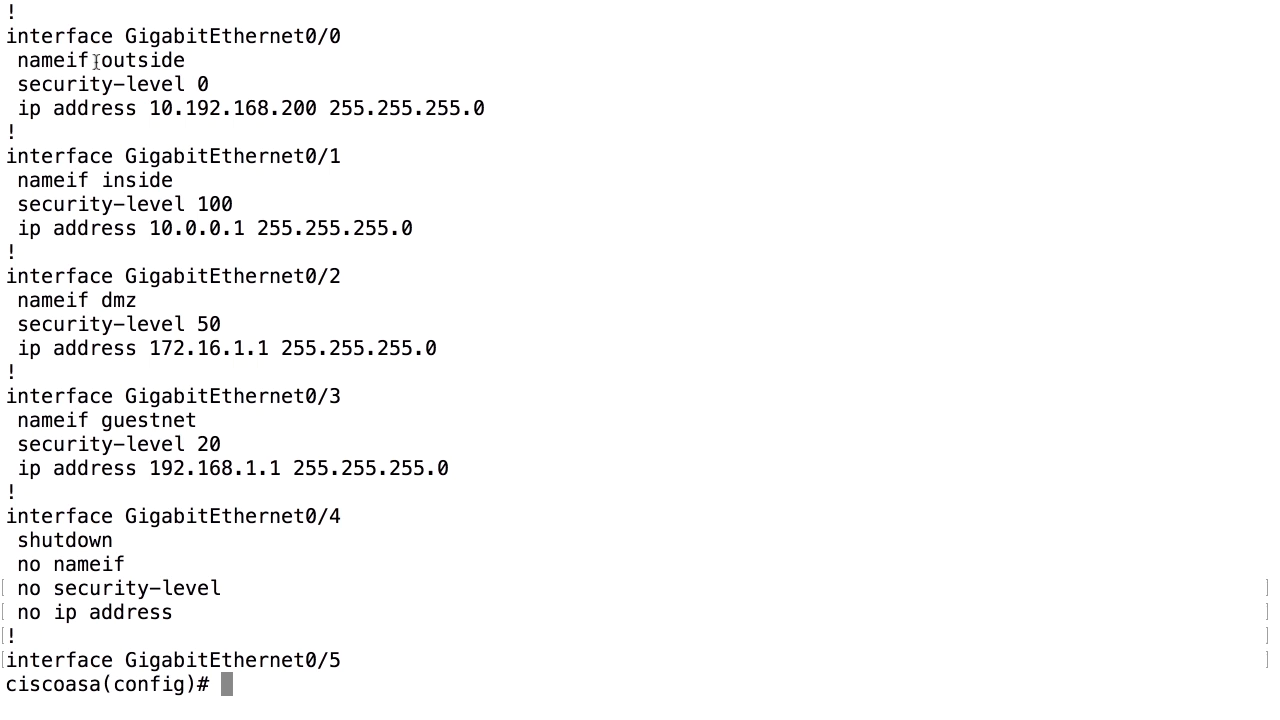
mouse_move(90, 60)
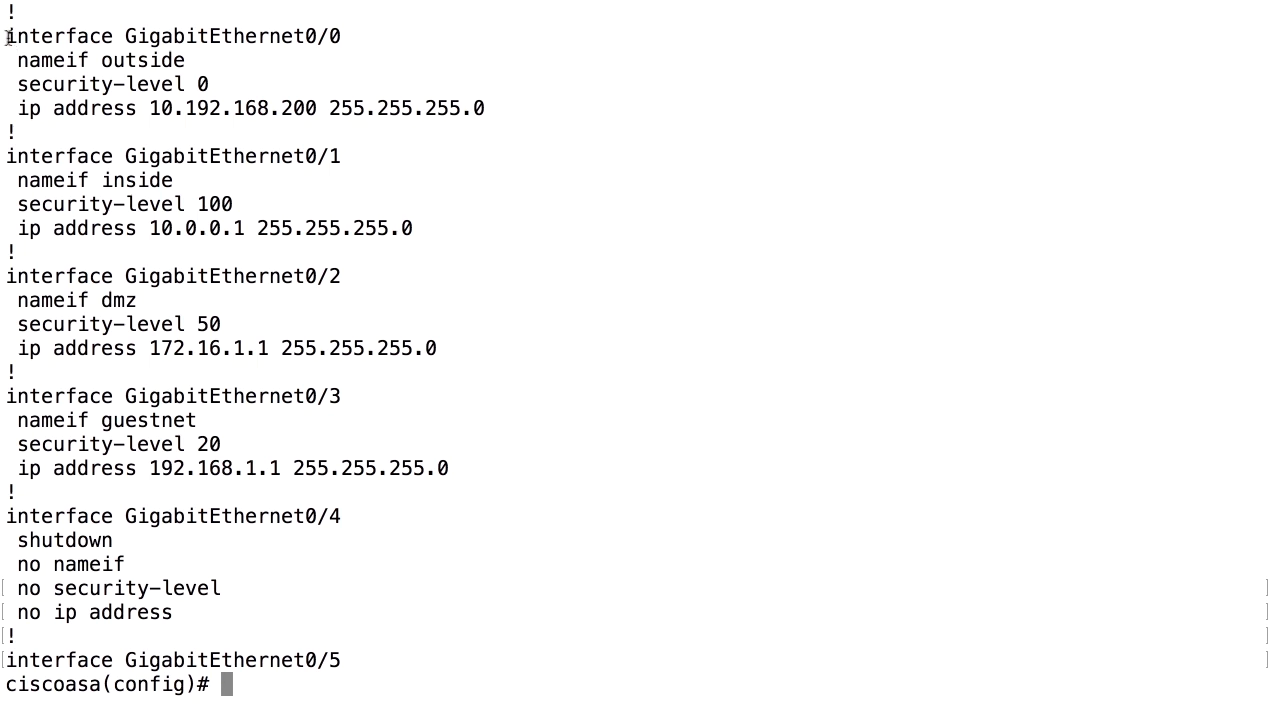
- List the ASA interface configuration with 'sh run int', showing outside, inside, dmz and guestnet addresses
text(sh run int)
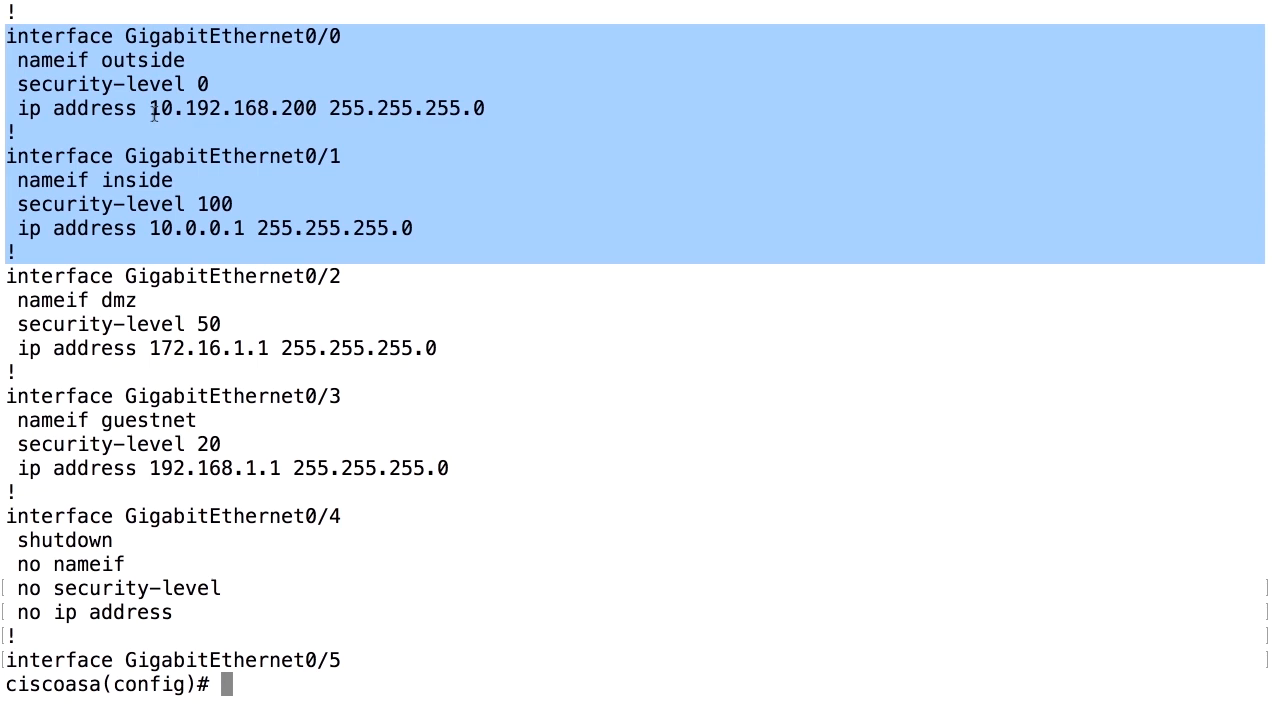
mouse_move(140, 229)
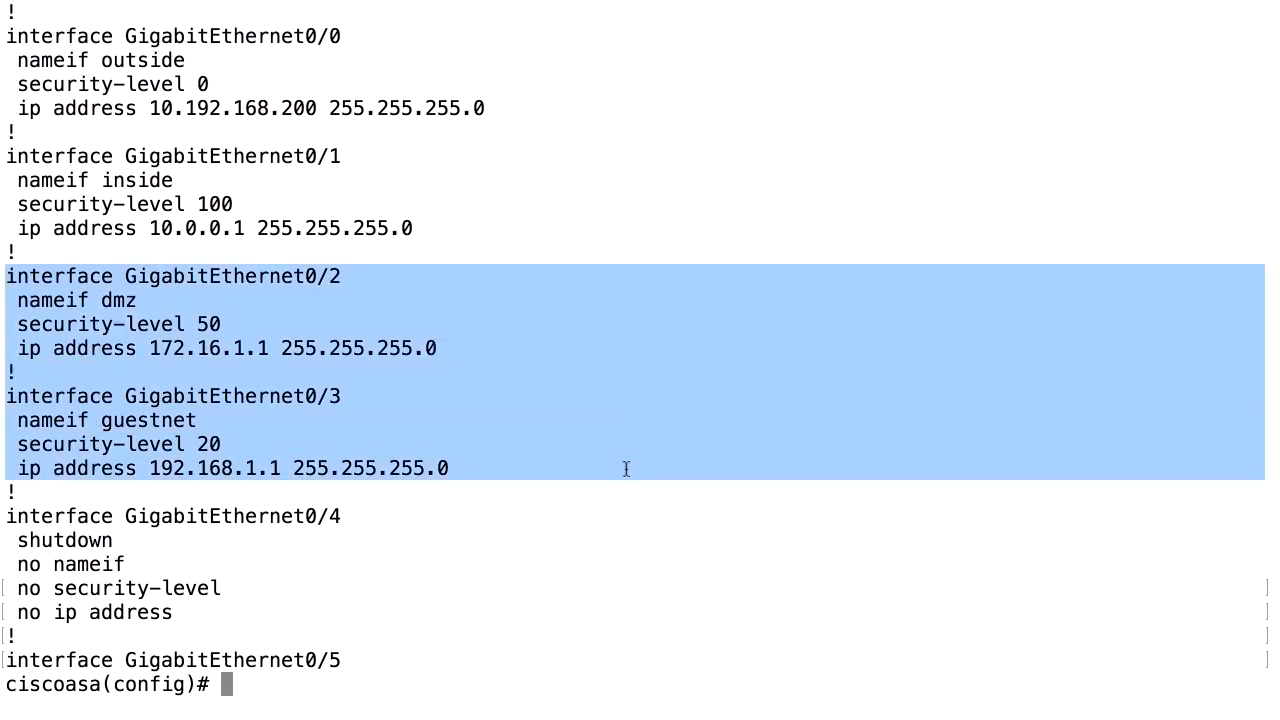
mouse_move(597, 468)
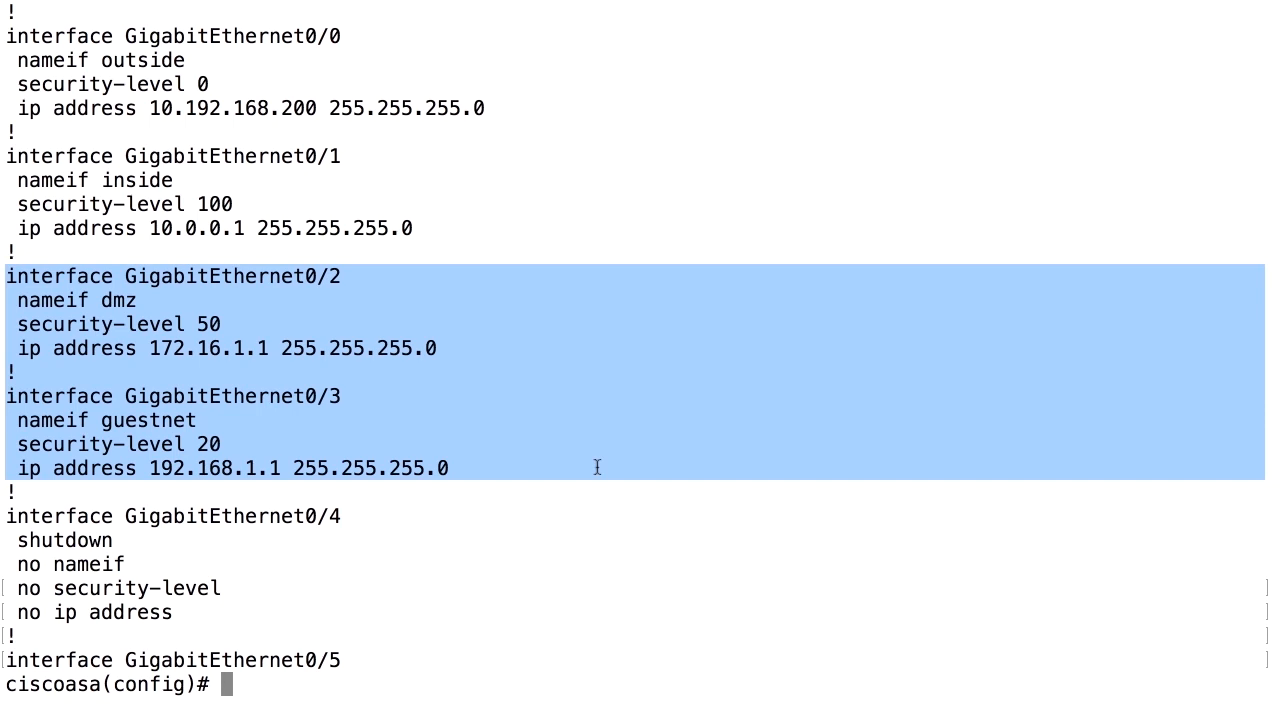
mouse_move(347, 355)
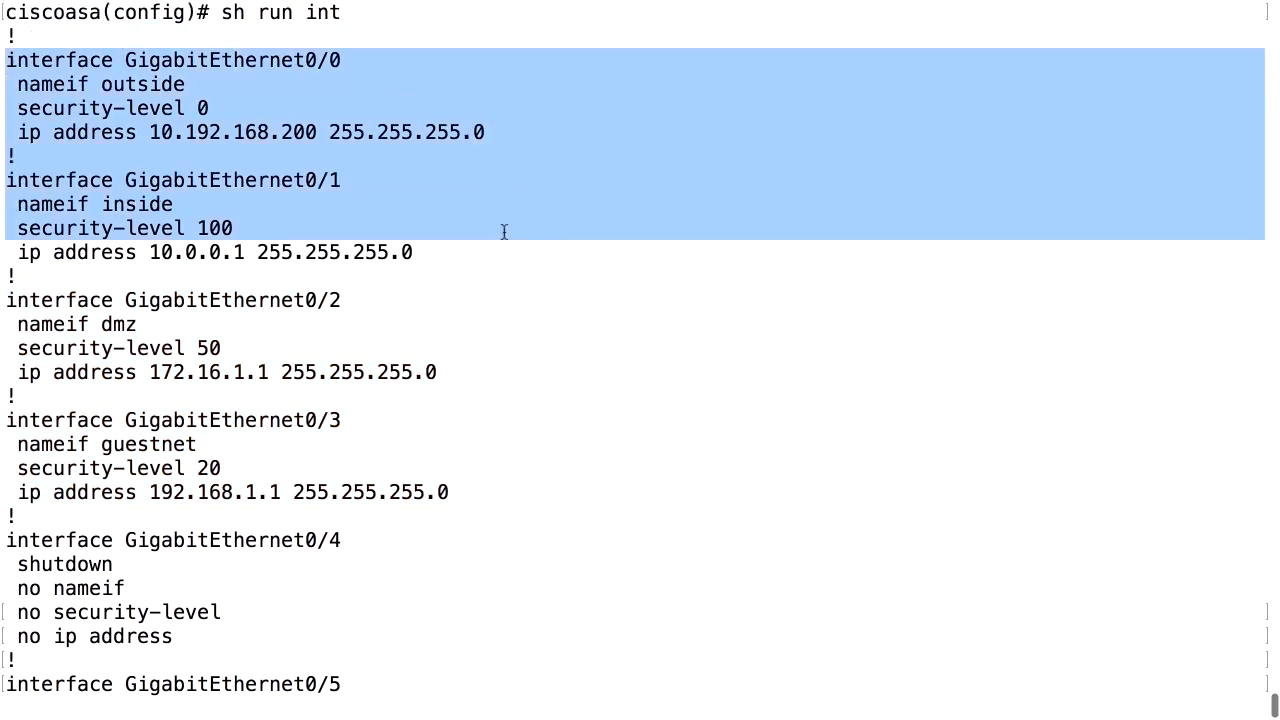
scroll(down, 3)
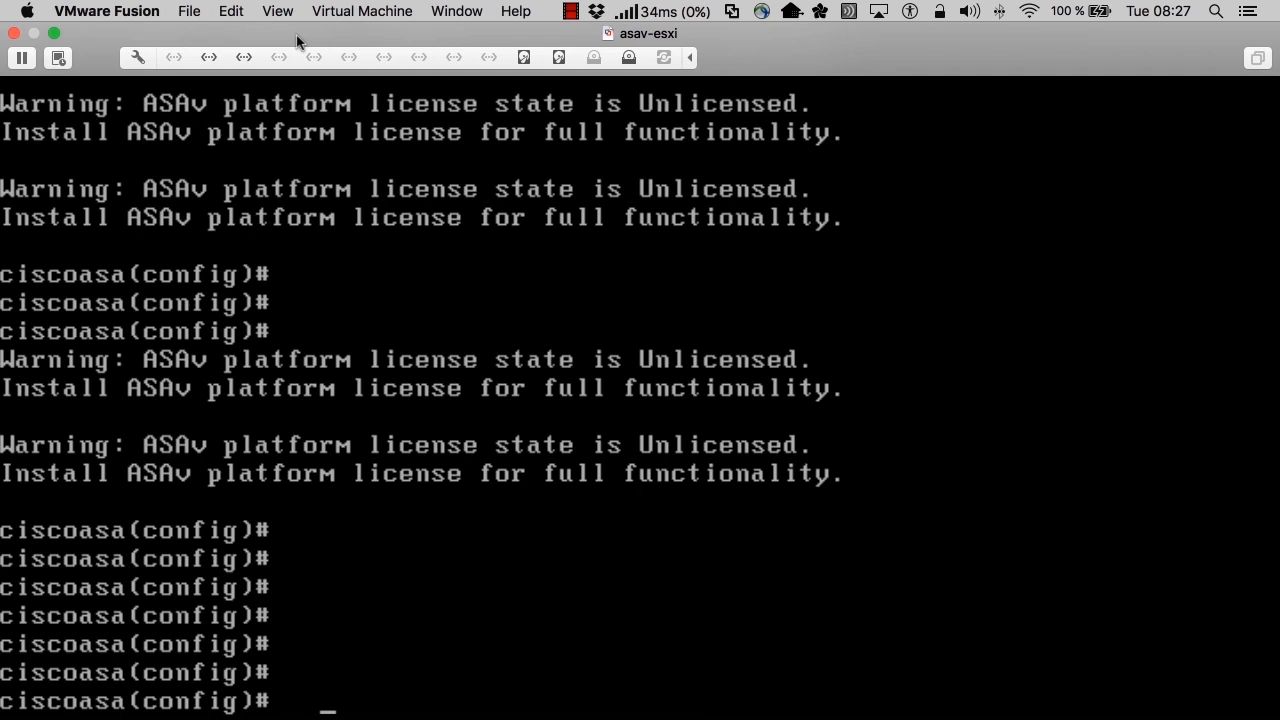
mouse_move(567, 38)
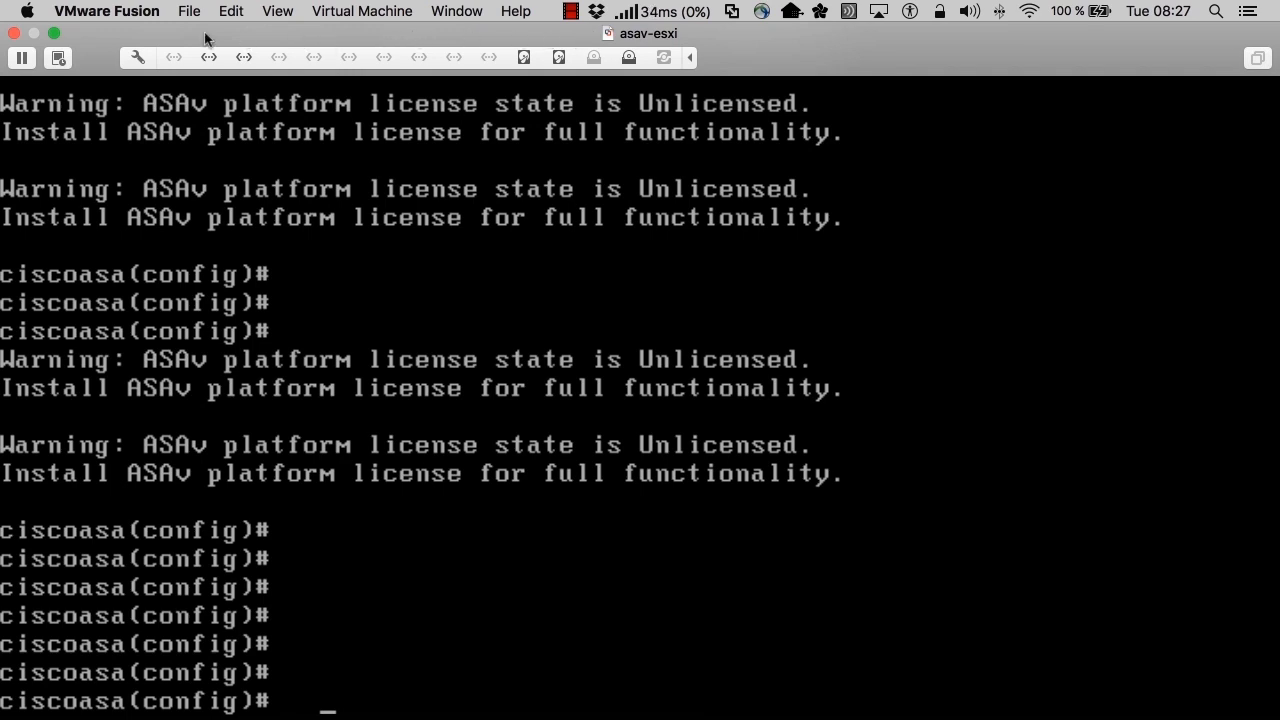
mouse_move(220, 62)
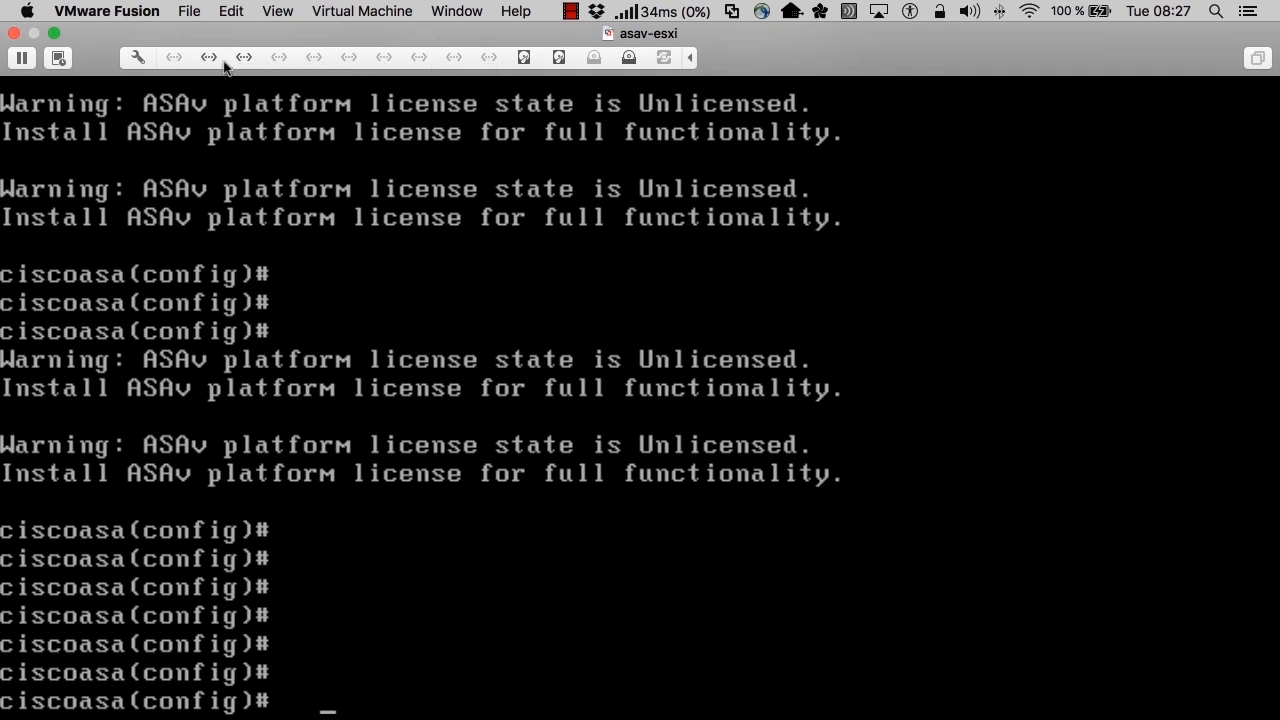
mouse_move(209, 57)
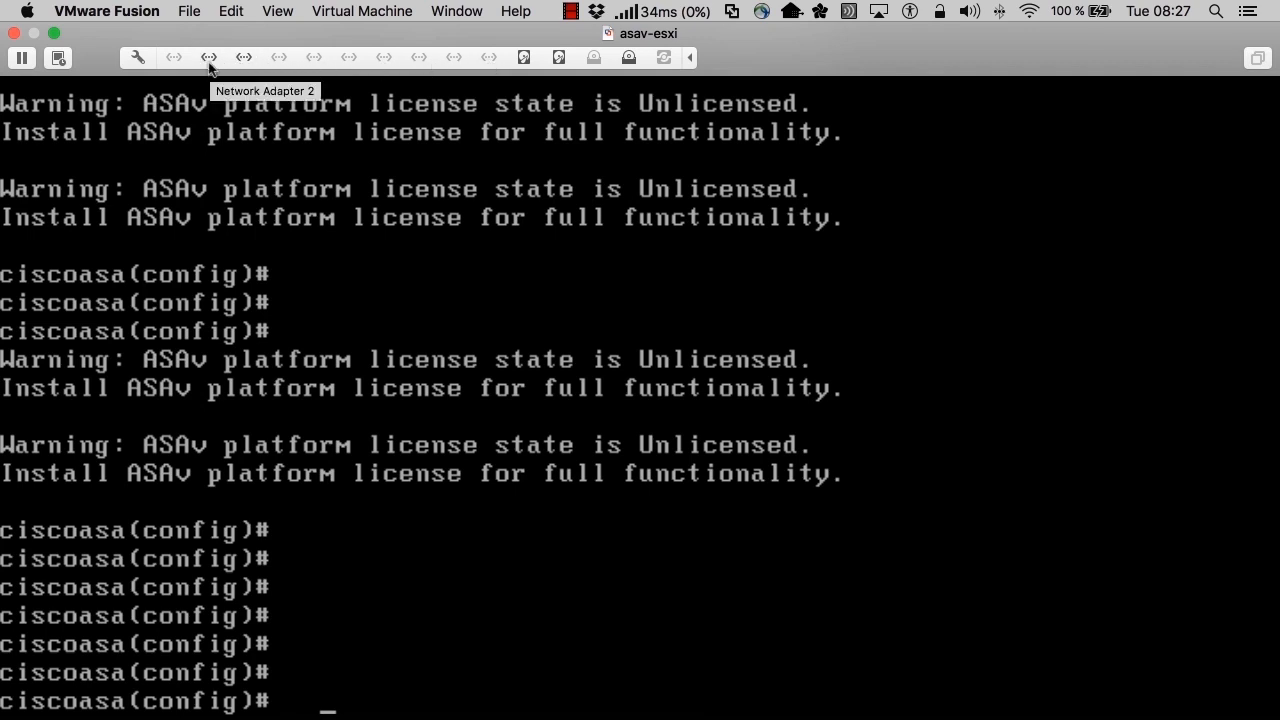
mouse_move(22, 57)
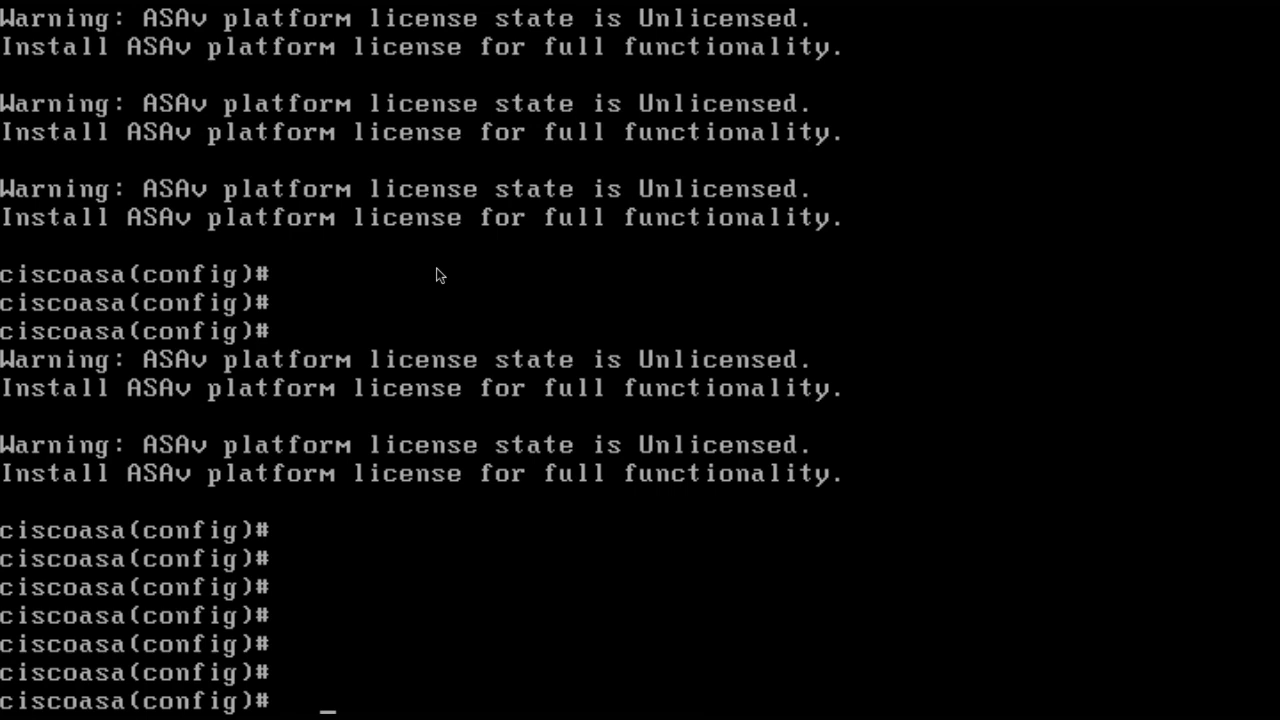
mouse_move(340, 30)
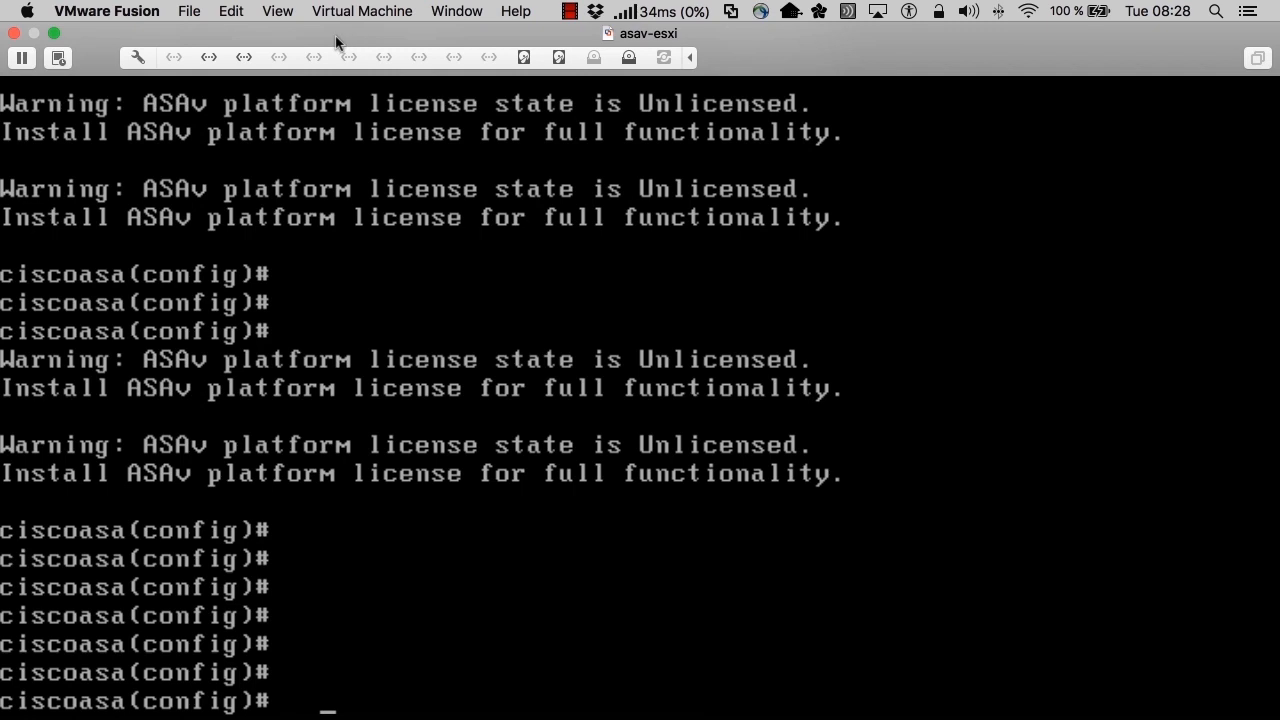
mouse_move(553, 52)
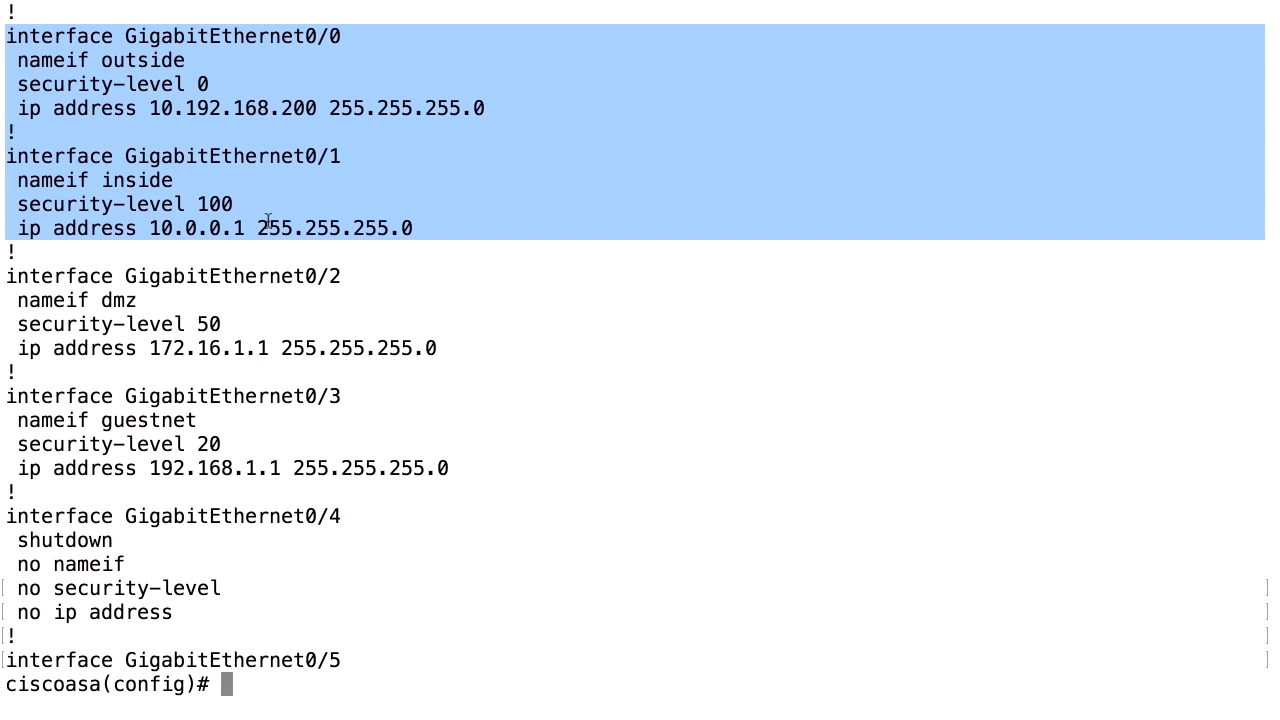
text(exit)
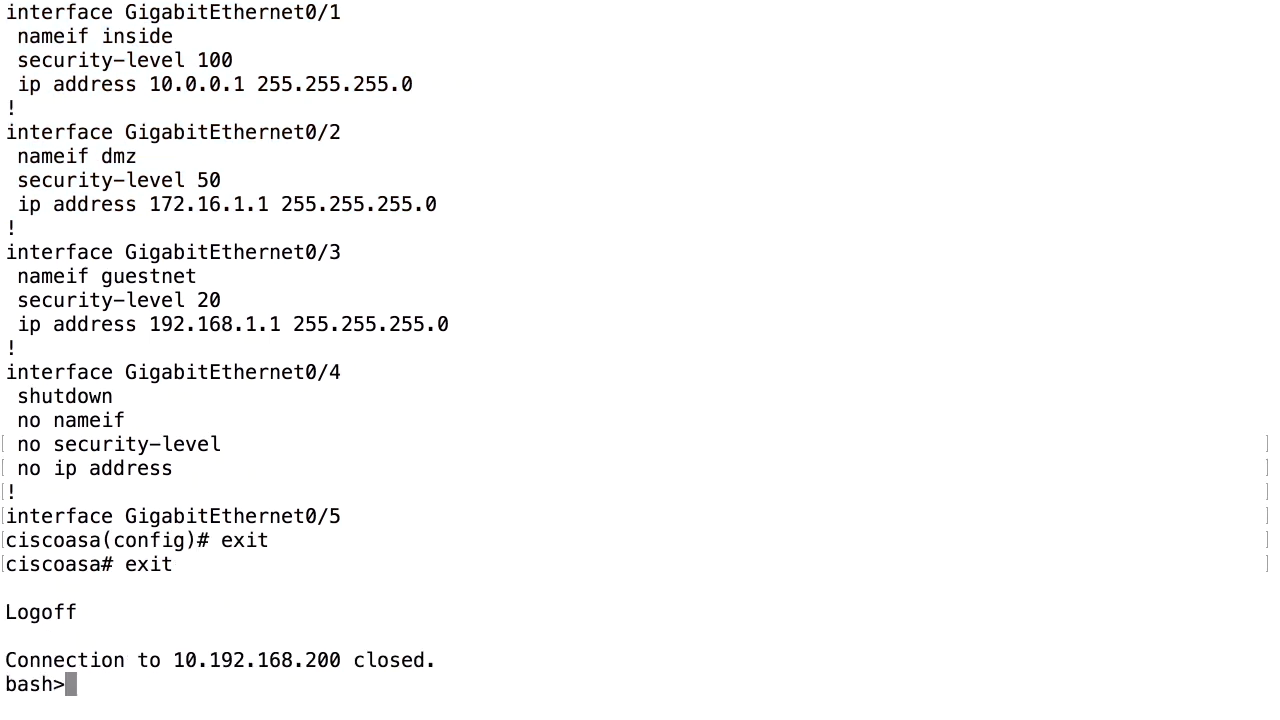
text(ssh cisco@10.192.168.200)
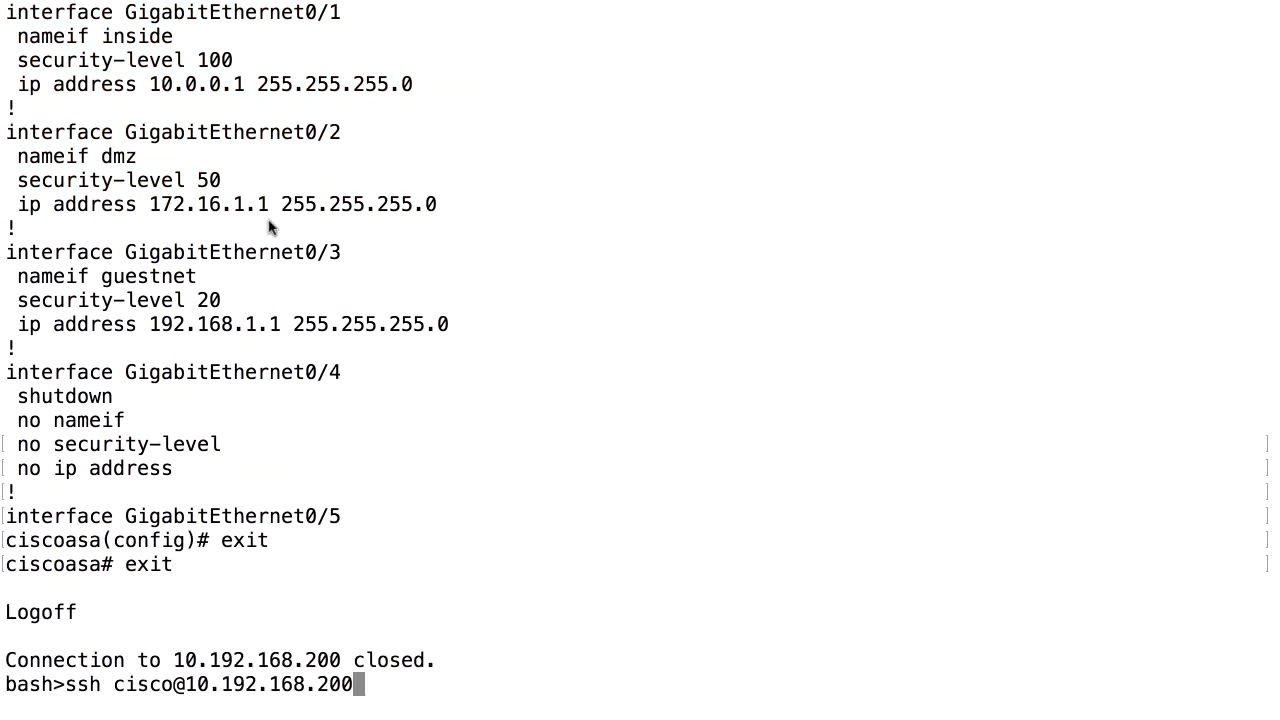
mouse_move(168, 343)
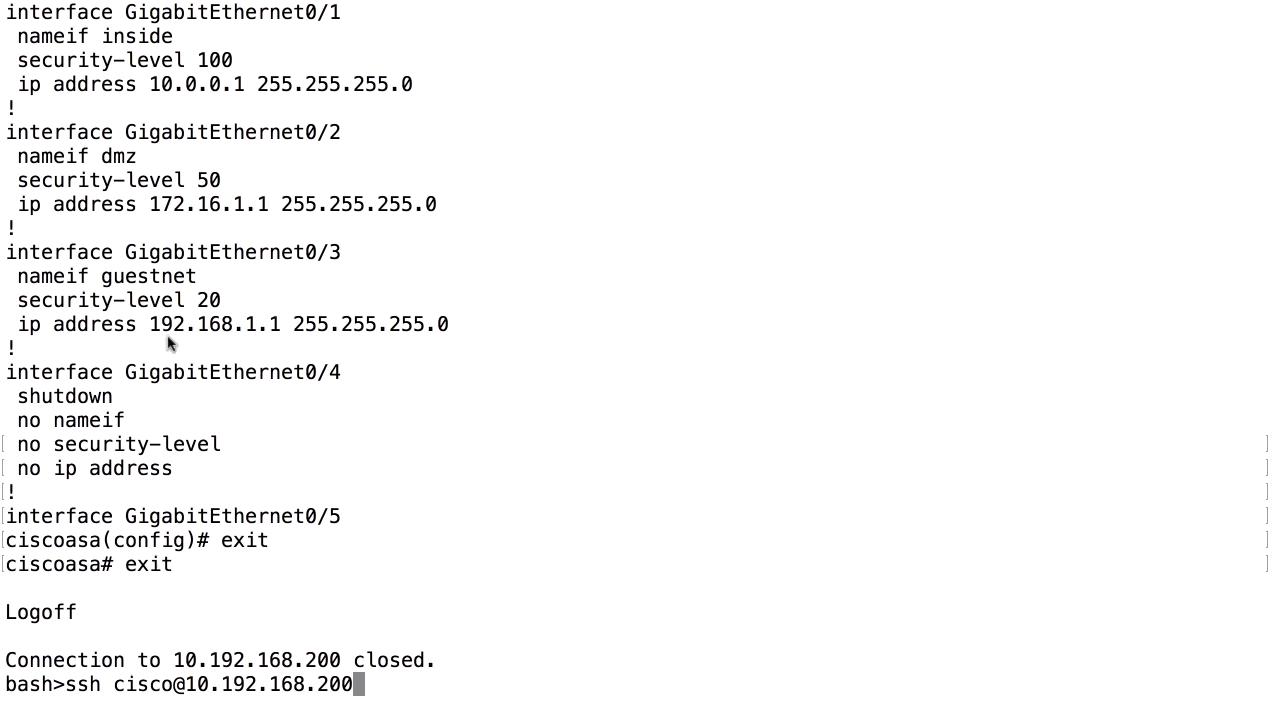
mouse_move(240, 375)
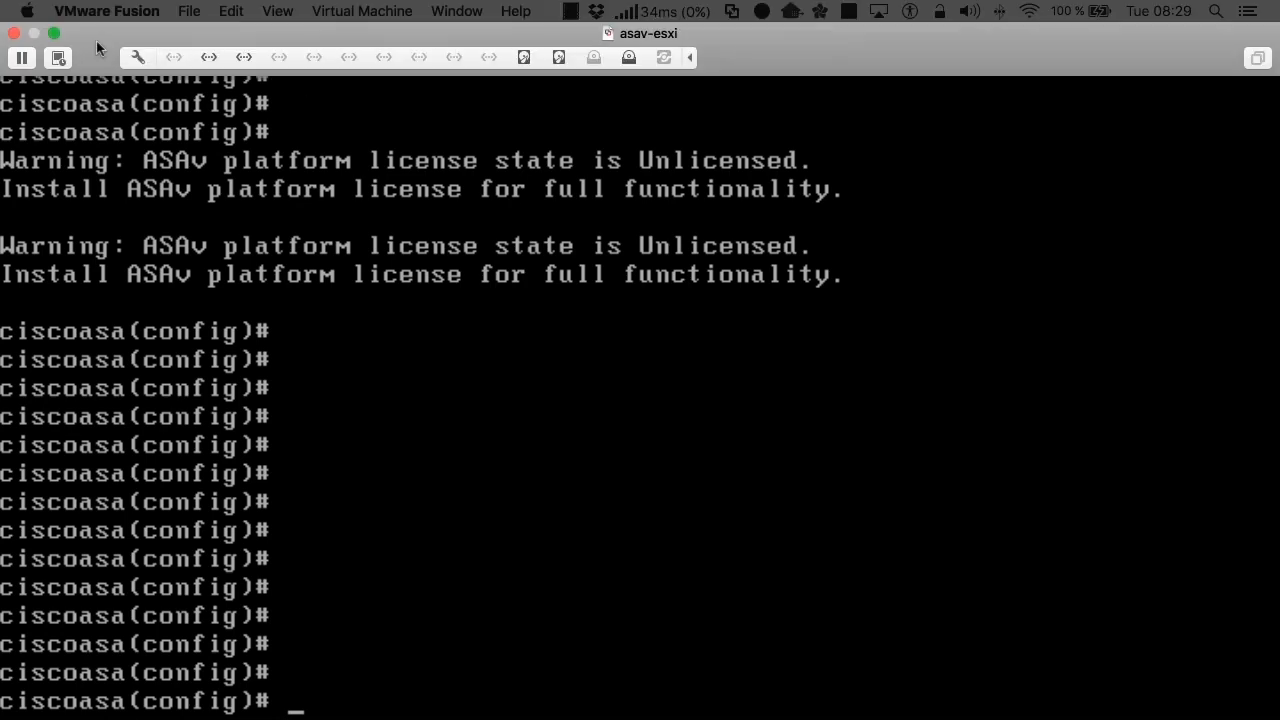
click(209, 57)
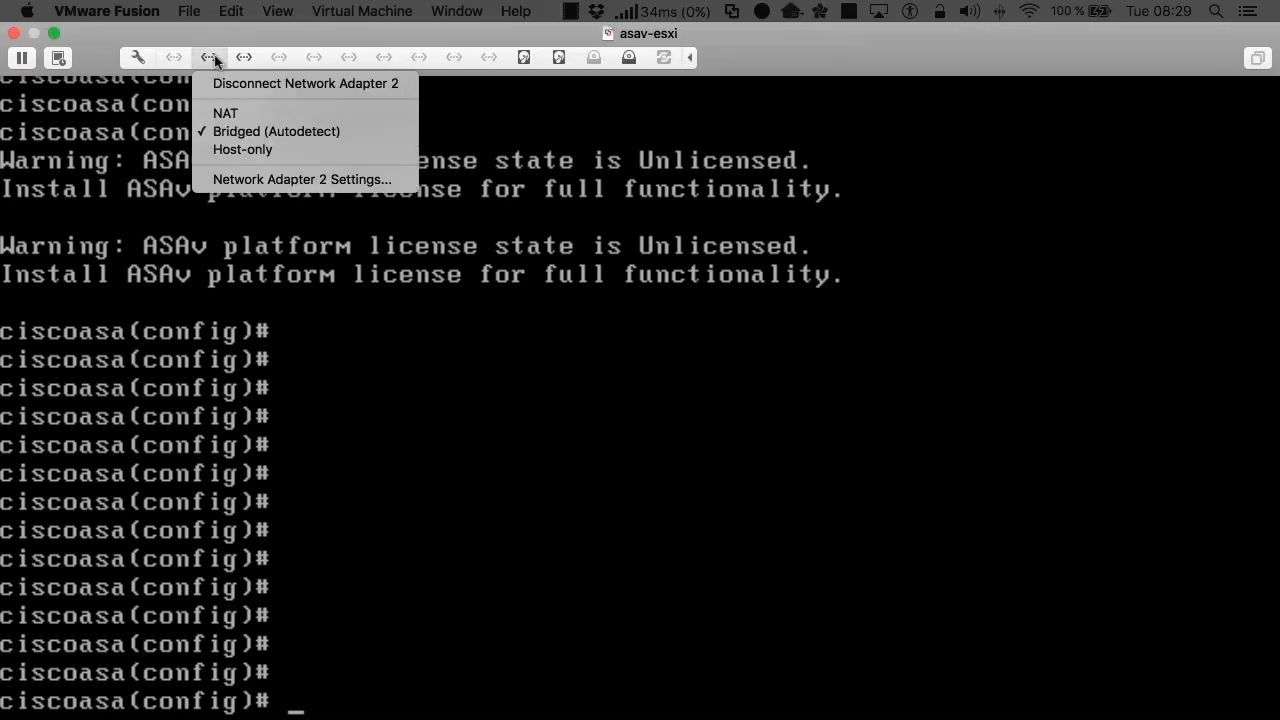
click(244, 57)
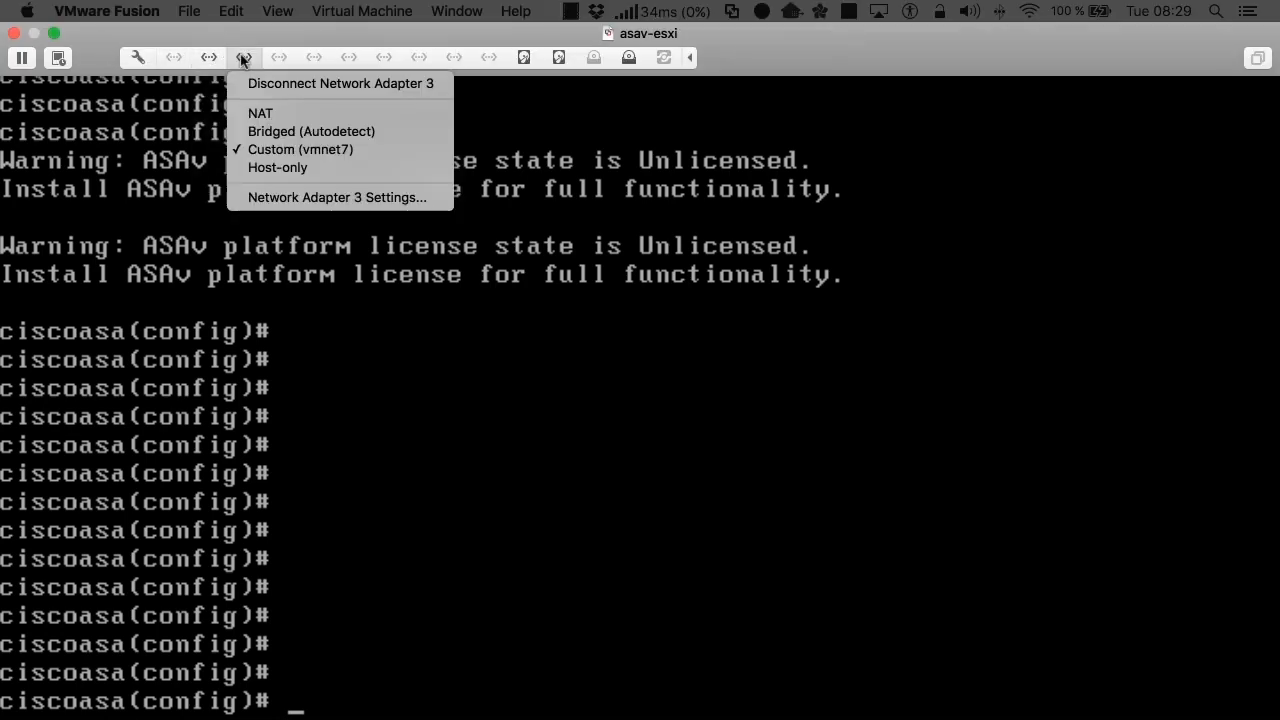
click(209, 57)
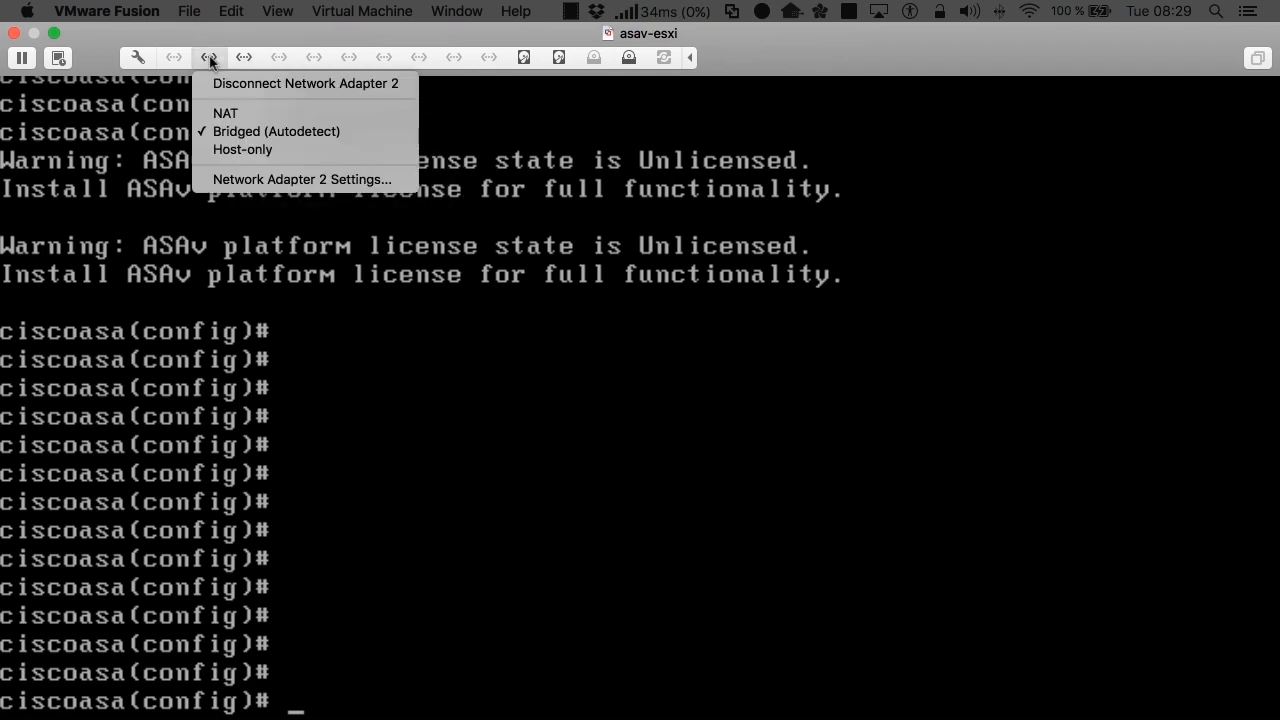
click(244, 57)
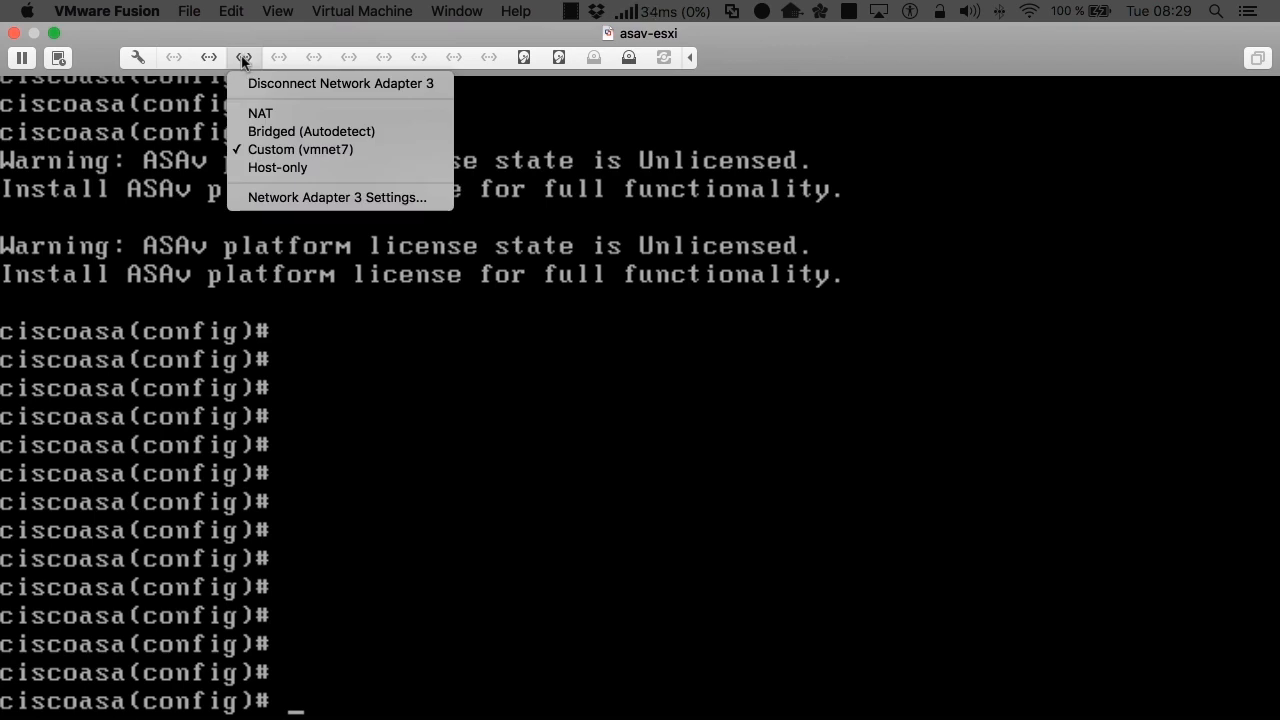
mouse_move(278, 62)
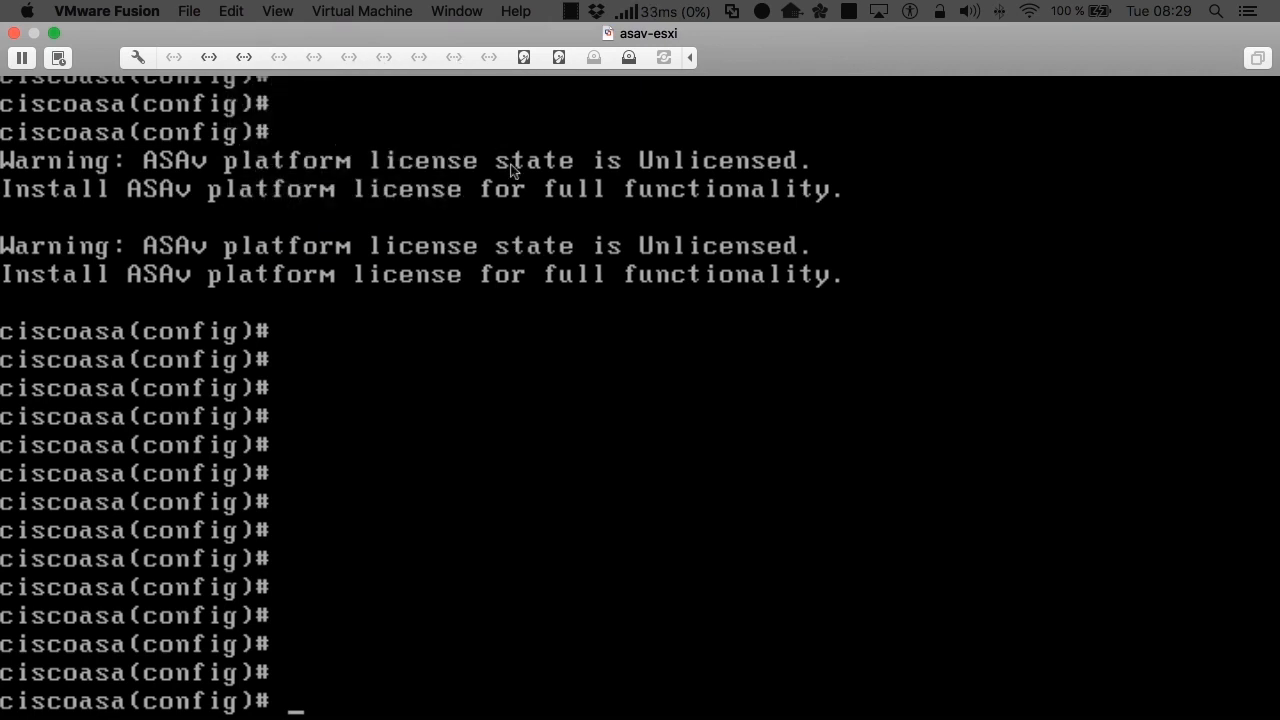
- Run 'sh run int' on the ASAv console, showing GigabitEthernet0/8 and Management0/0 shut down
text(sh run int)
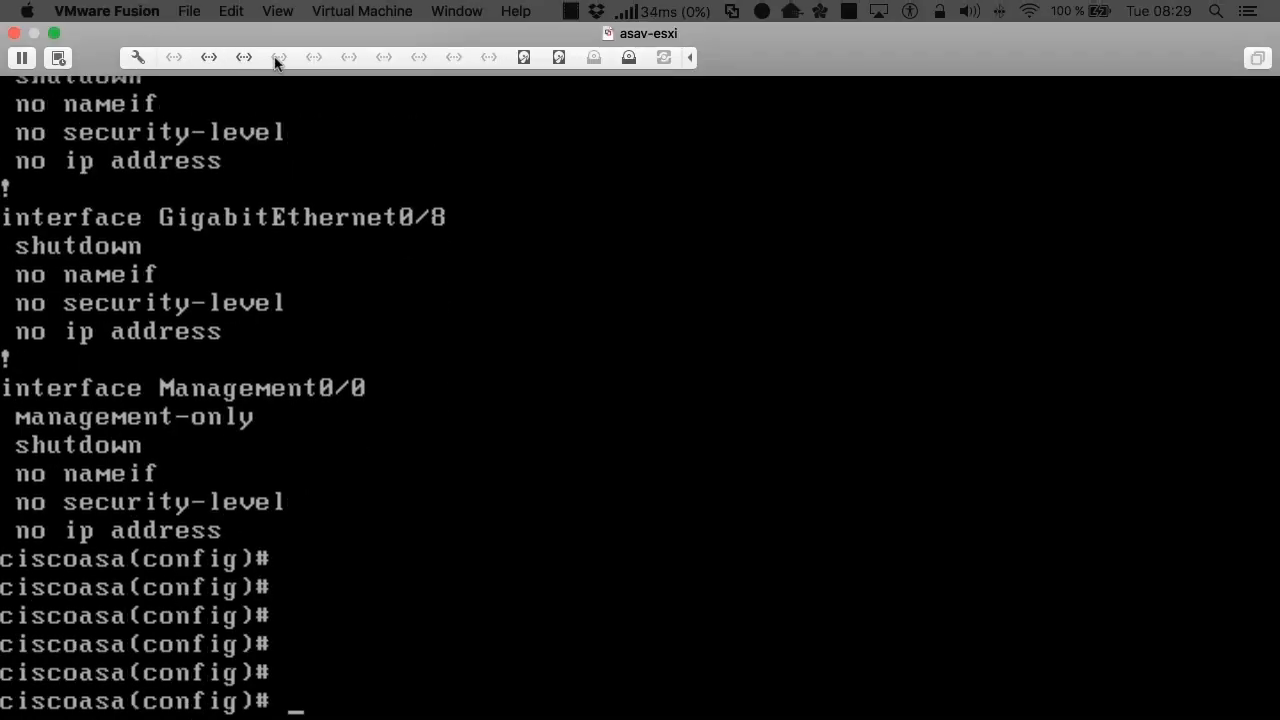
mouse_move(297, 103)
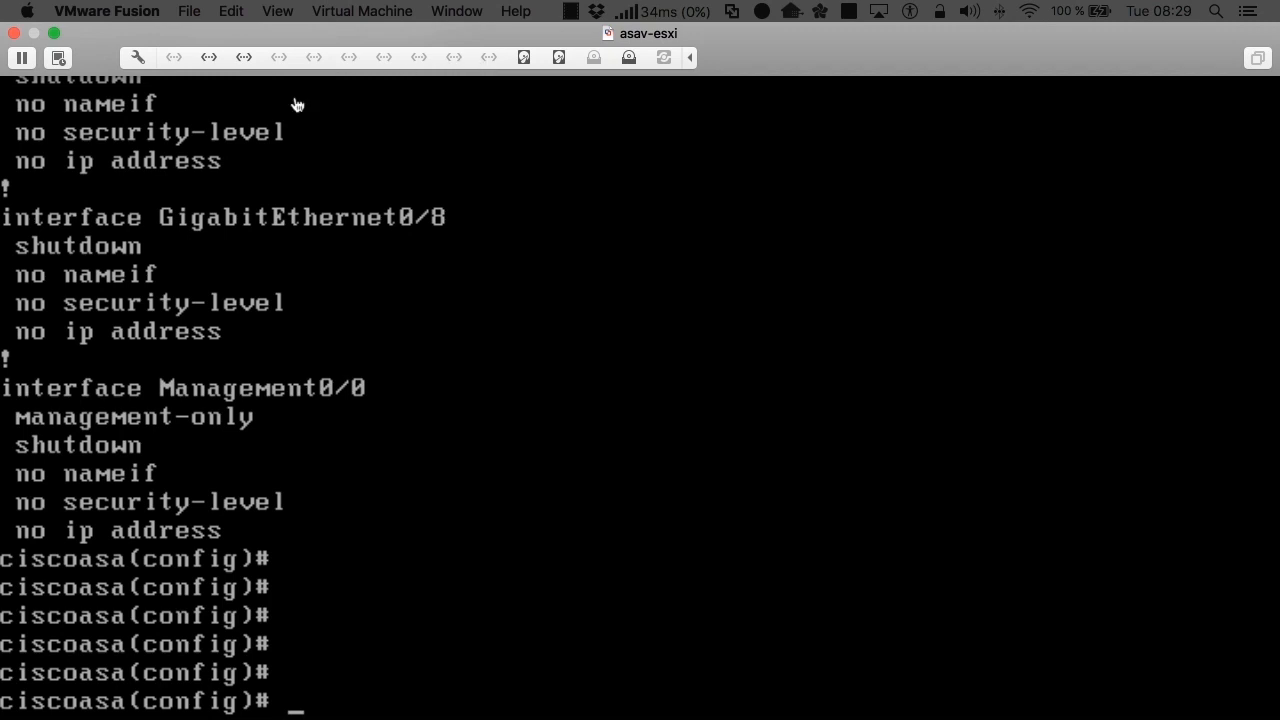